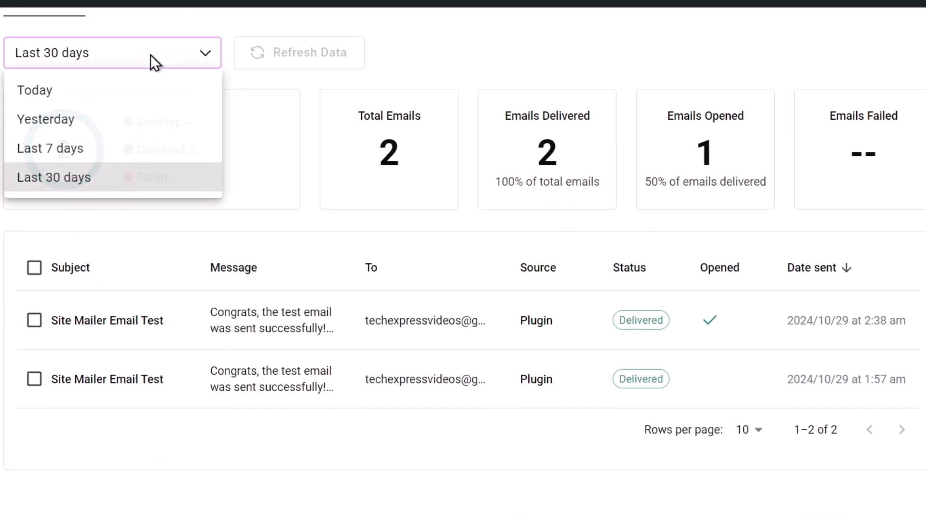
Step: Switch the email log statistics range from last 30 days to Today
left_click(34, 90)
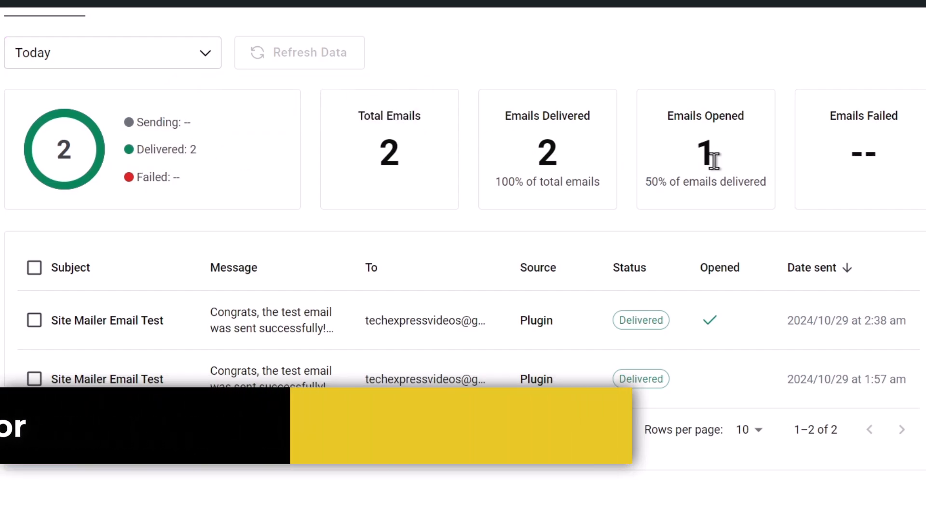
Step: Browse the Site Mailer plan cards, from the 200-email trial to $19.99 monthly, then start logging in
left_click(233, 12)
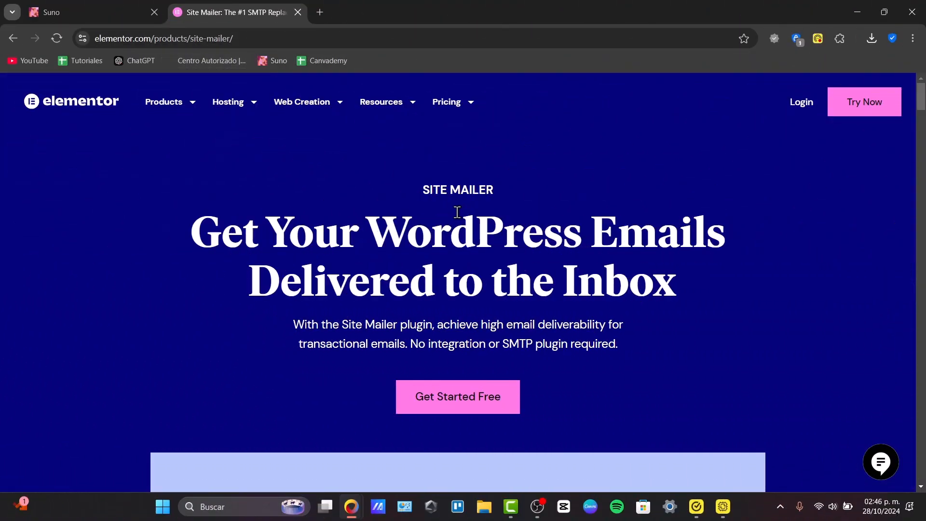
scroll("down", 3)
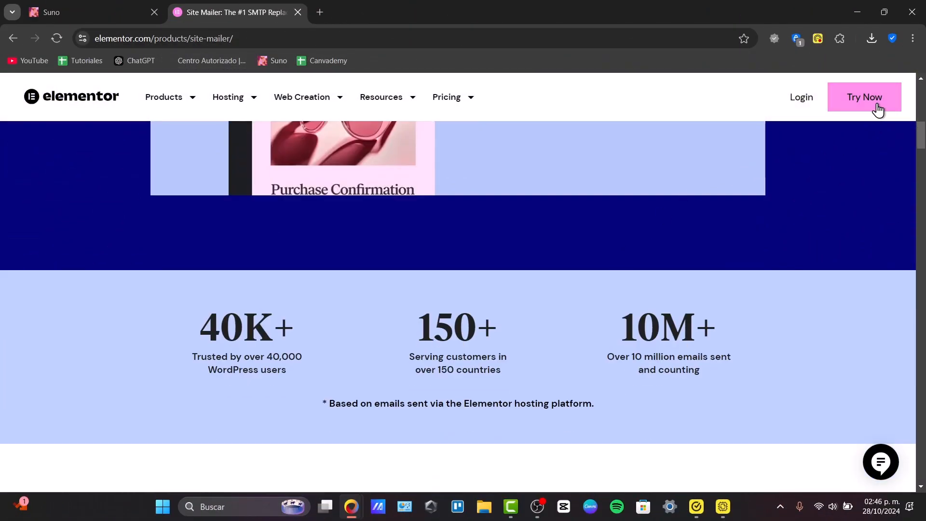
scroll("down", 3)
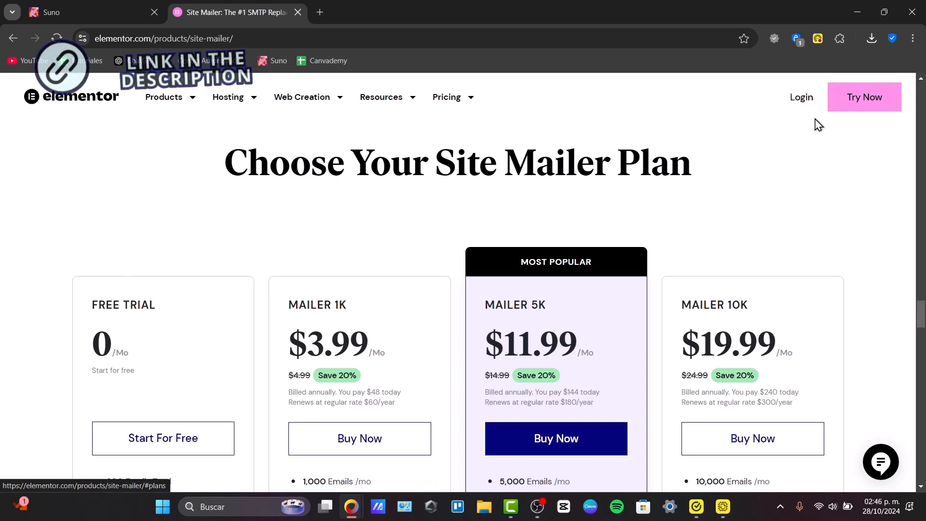
mouse_move(395, 318)
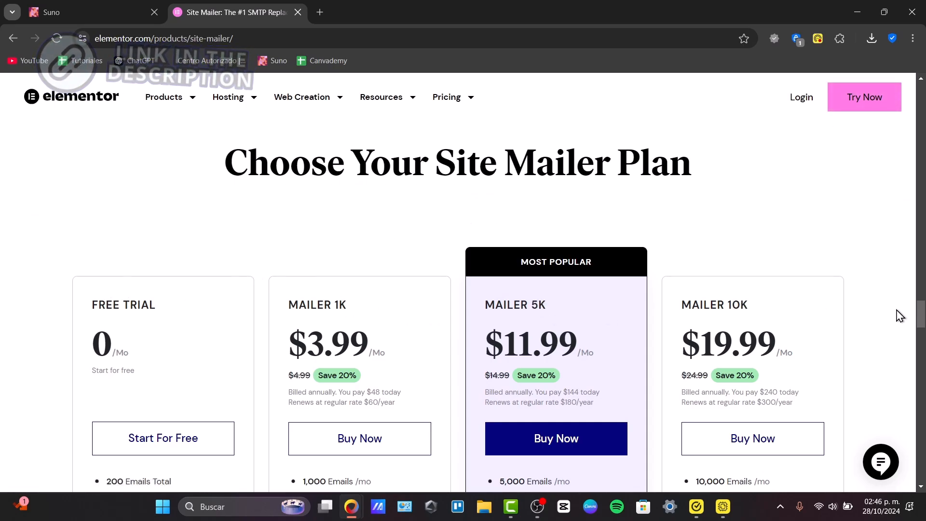
scroll("down", 3)
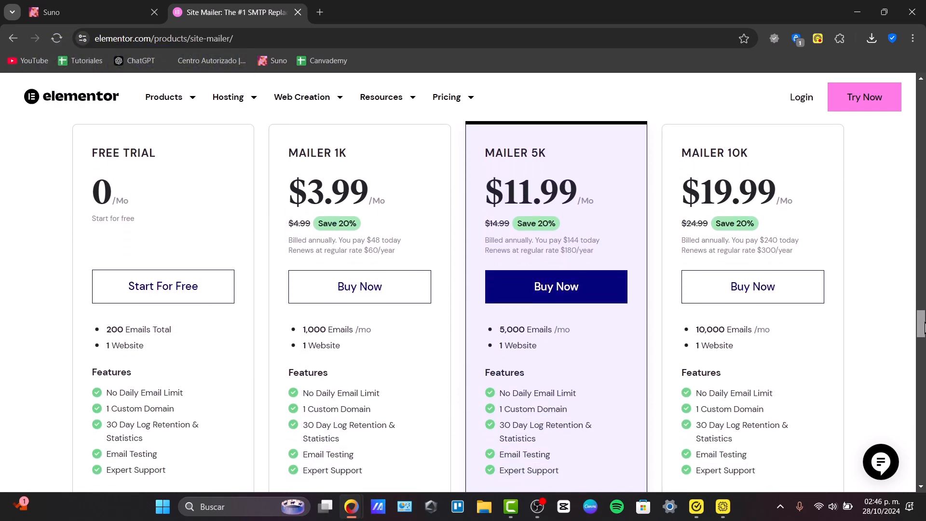
scroll("down", 3)
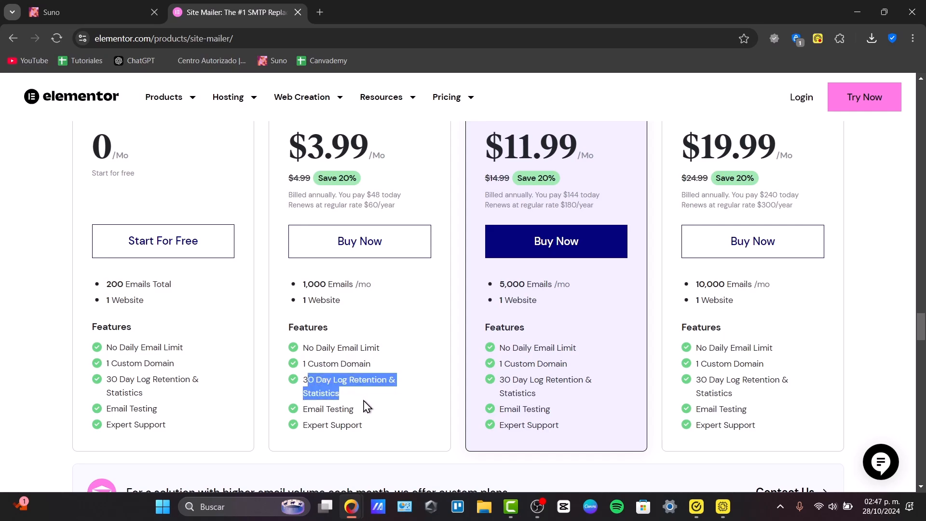
left_click(302, 409)
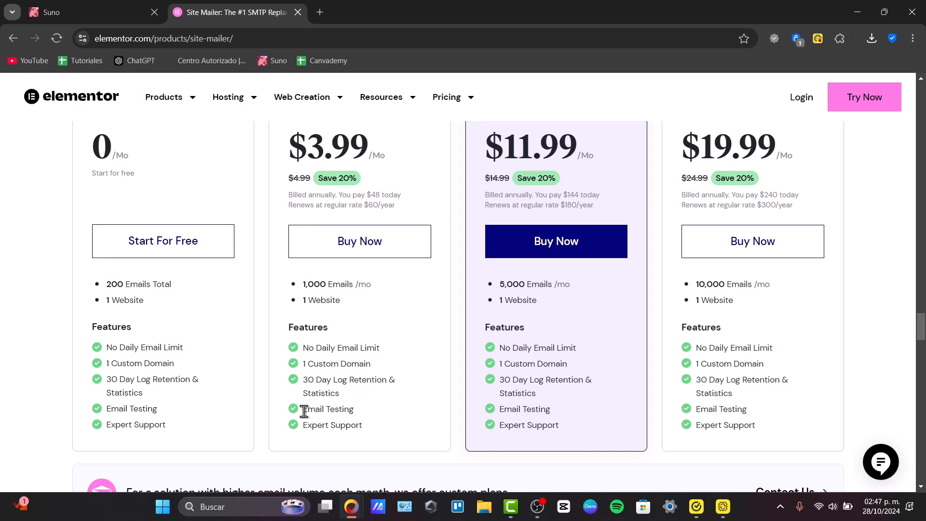
mouse_move(232, 317)
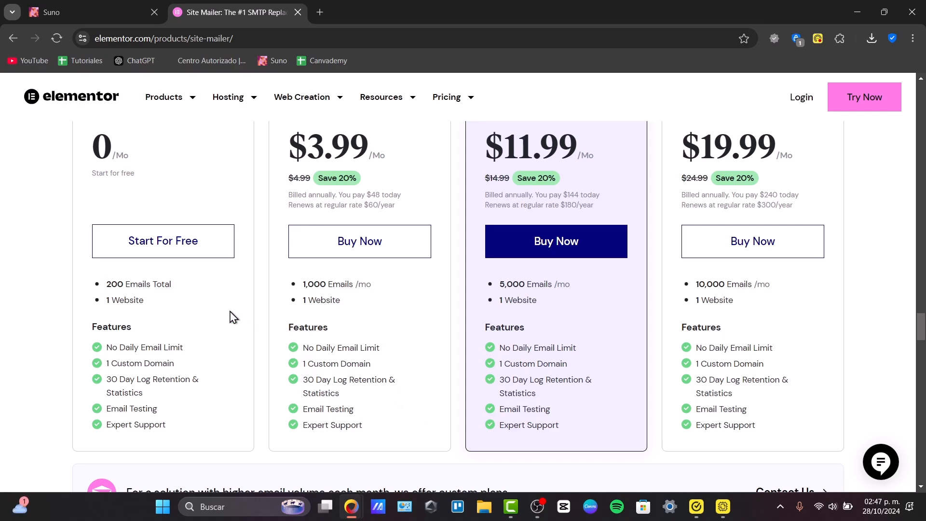
left_click(801, 97)
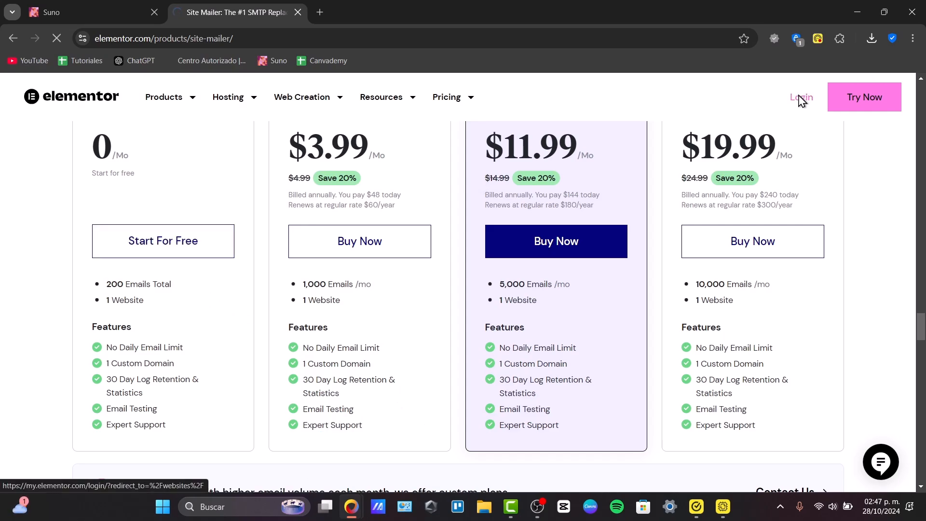
Step: Sign in, open the site's WordPress dashboard and Add-ons page, and check downloads
left_click(801, 97)
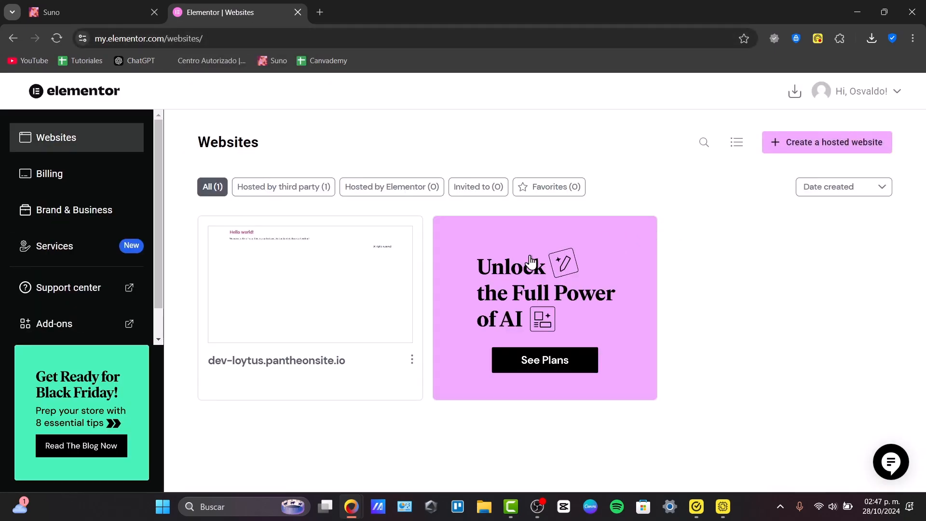
left_click(310, 284)
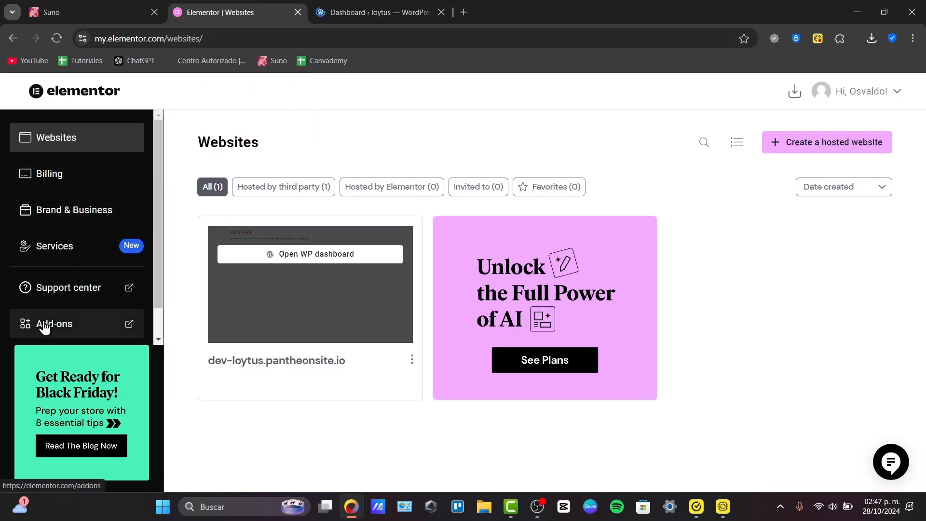
left_click(53, 323)
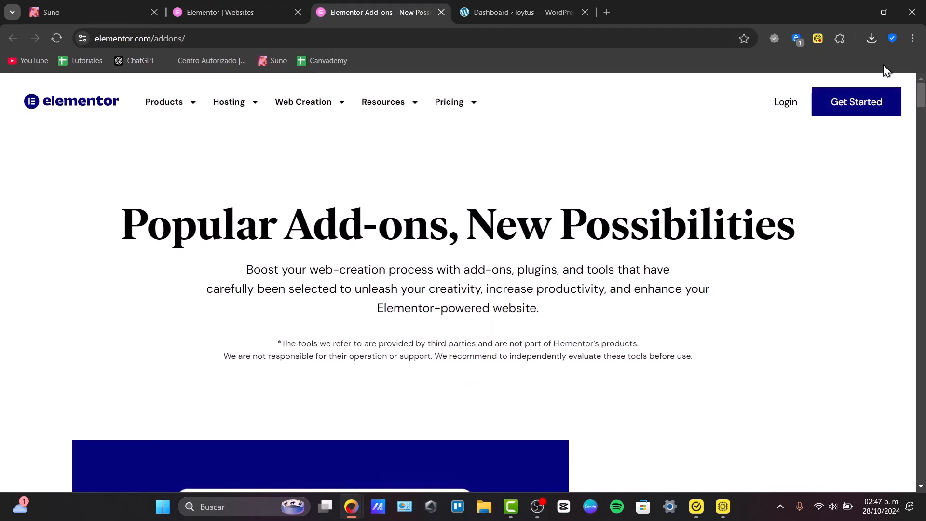
left_click(871, 38)
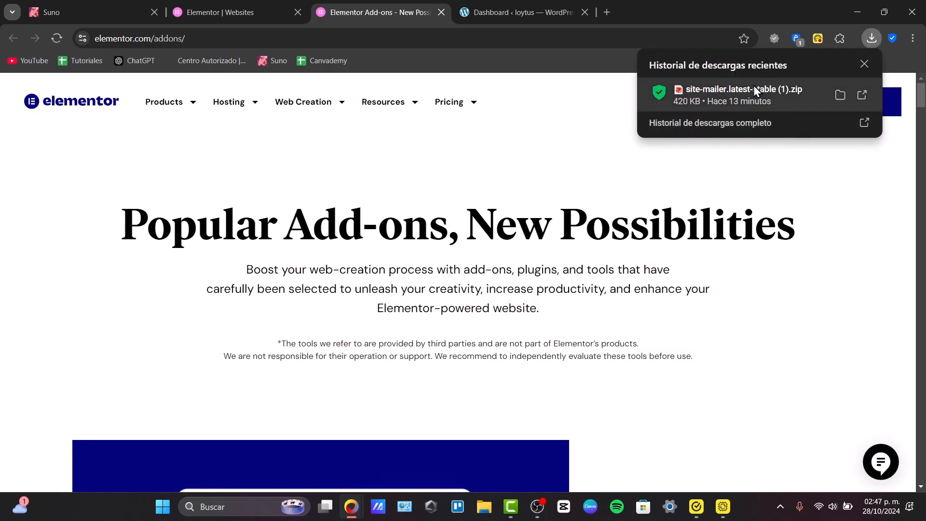
left_click(522, 11)
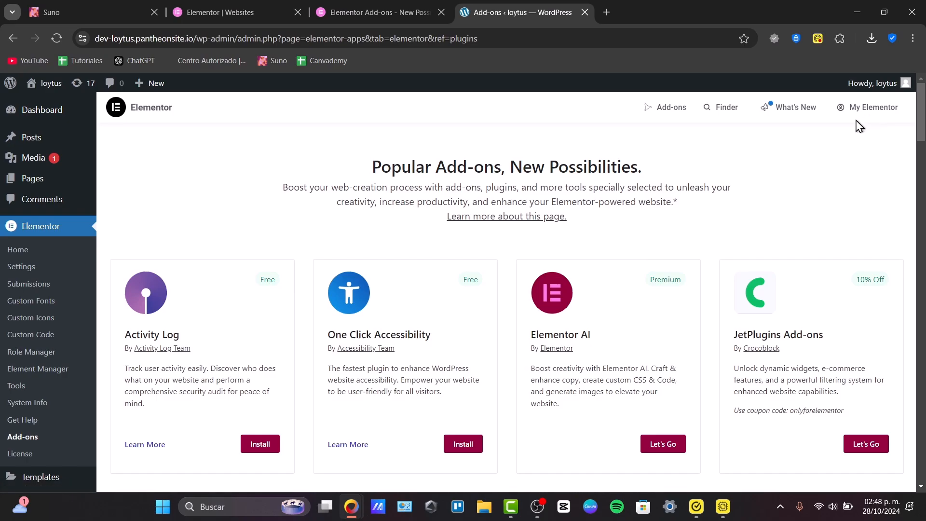
Step: Go to Settings > Site Mailer to view the 200-email free trial and logs
scroll("down", 3)
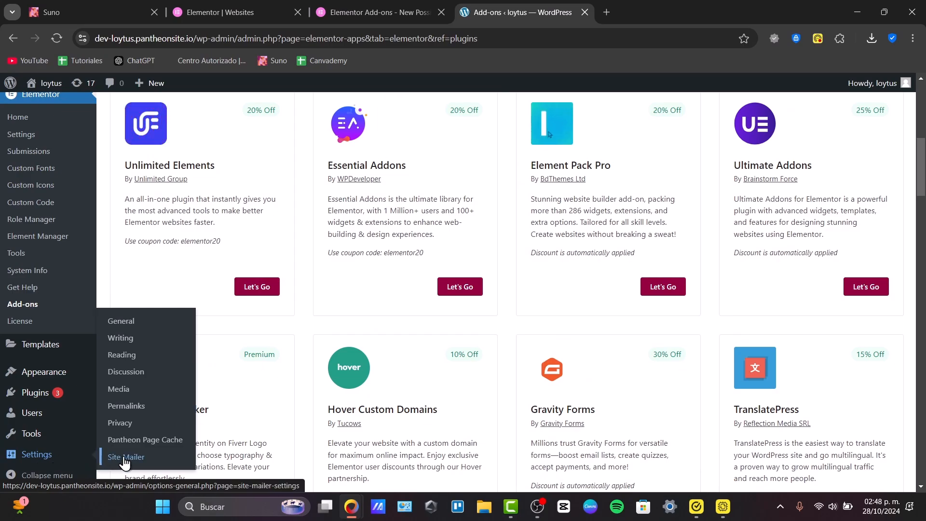
left_click(125, 457)
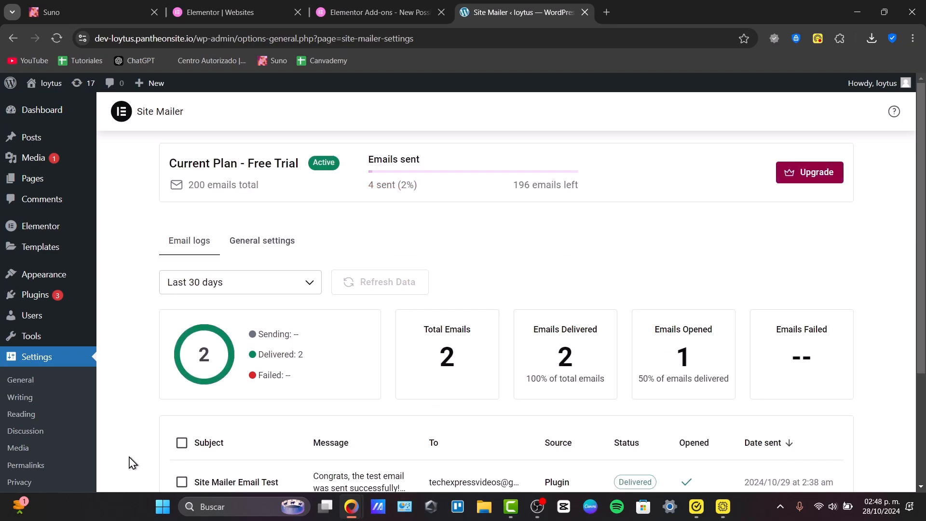
mouse_move(266, 236)
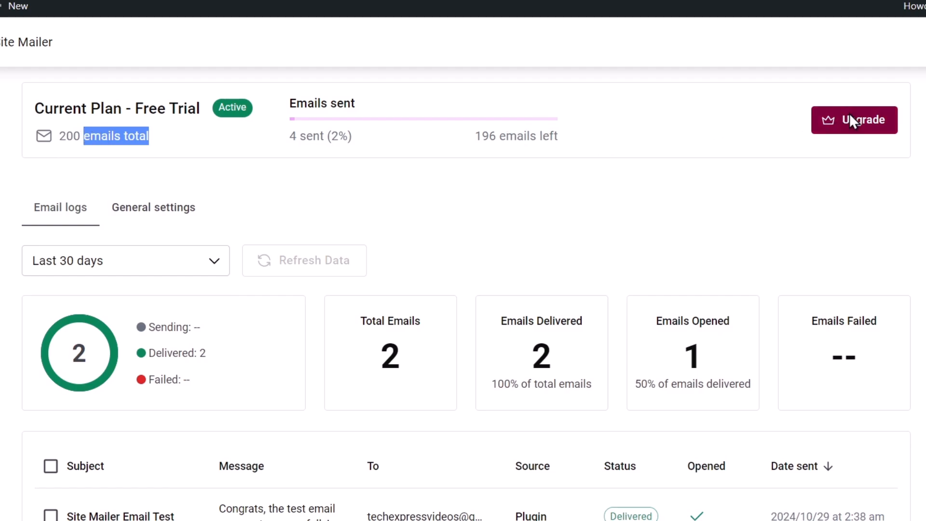
Step: Filter the Site Mailer email logs to Today, showing both delivered test emails
scroll("down", 3)
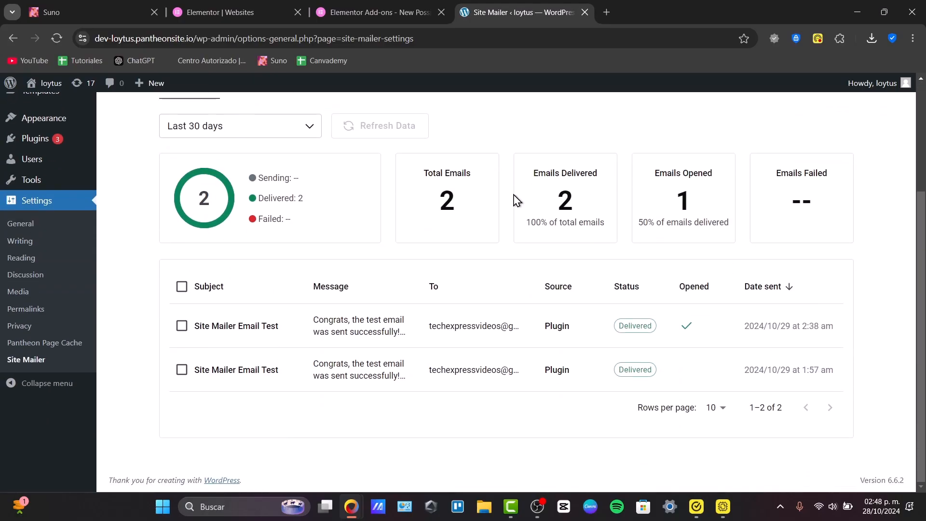
left_click(239, 126)
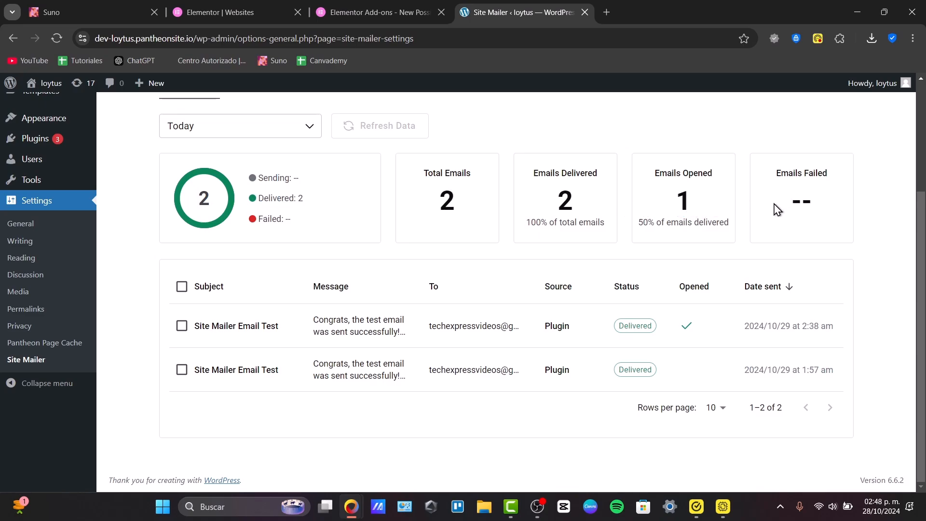
double_click(801, 173)
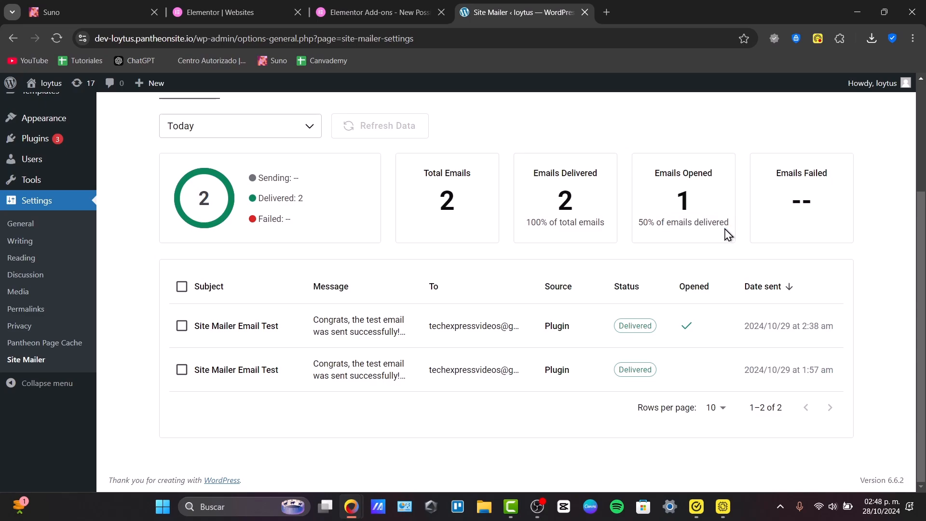
mouse_move(219, 326)
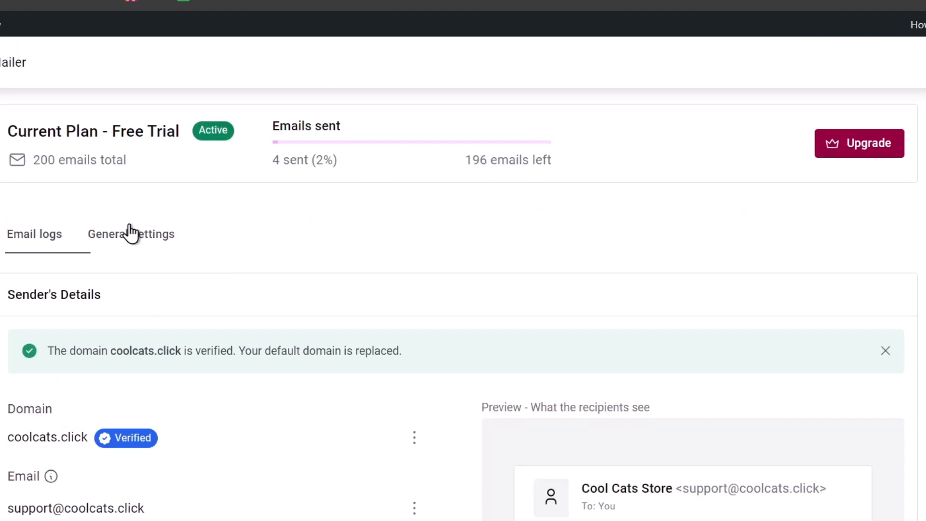
Step: Show Sender's Details in General settings: verified coolcats.click domain, sender Cool Cats Store
left_click(131, 234)
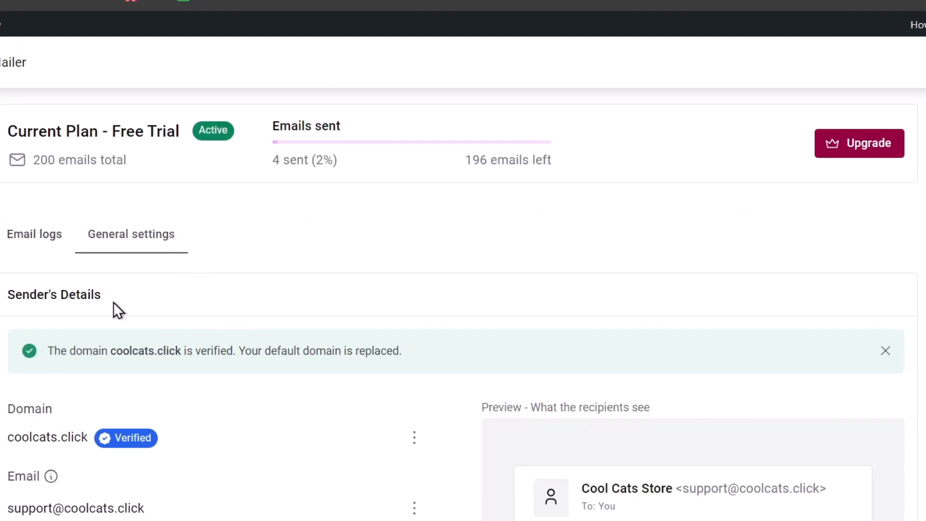
scroll("down", 3)
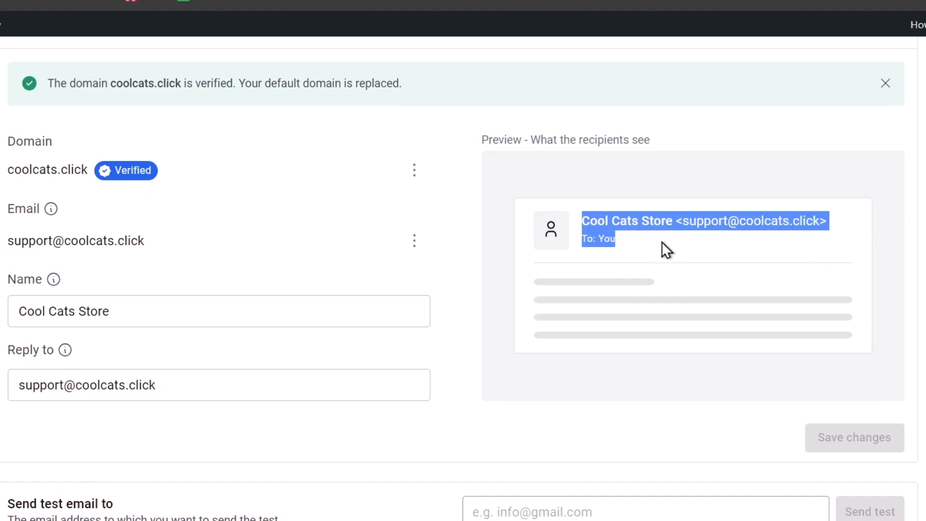
left_click(719, 221)
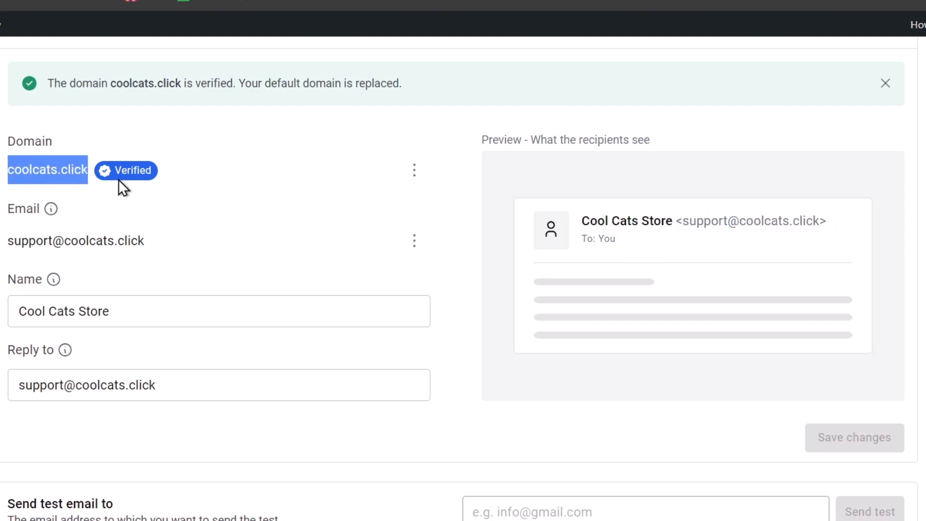
left_click(413, 171)
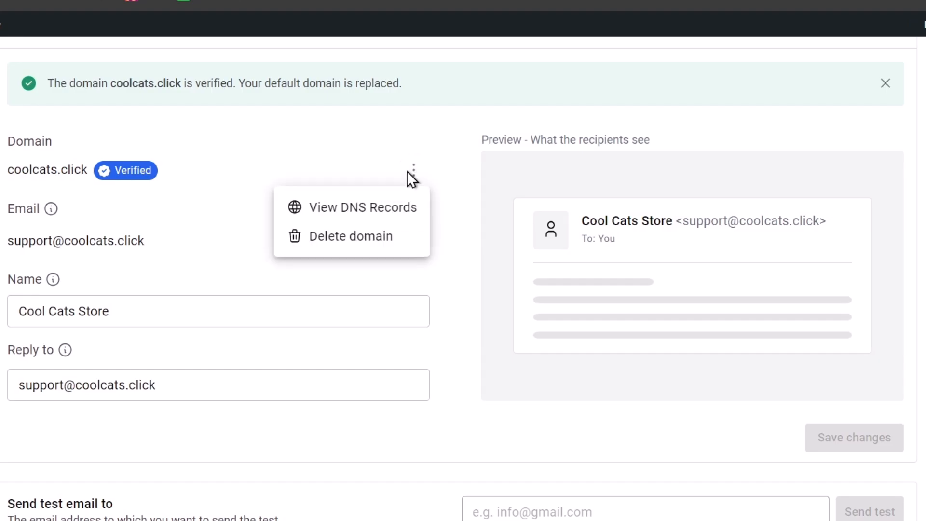
left_click(363, 207)
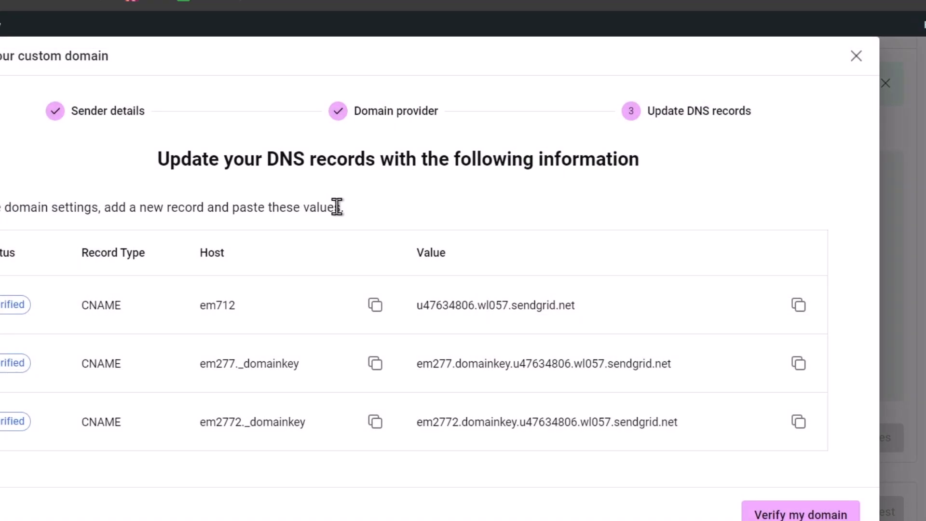
mouse_move(375, 305)
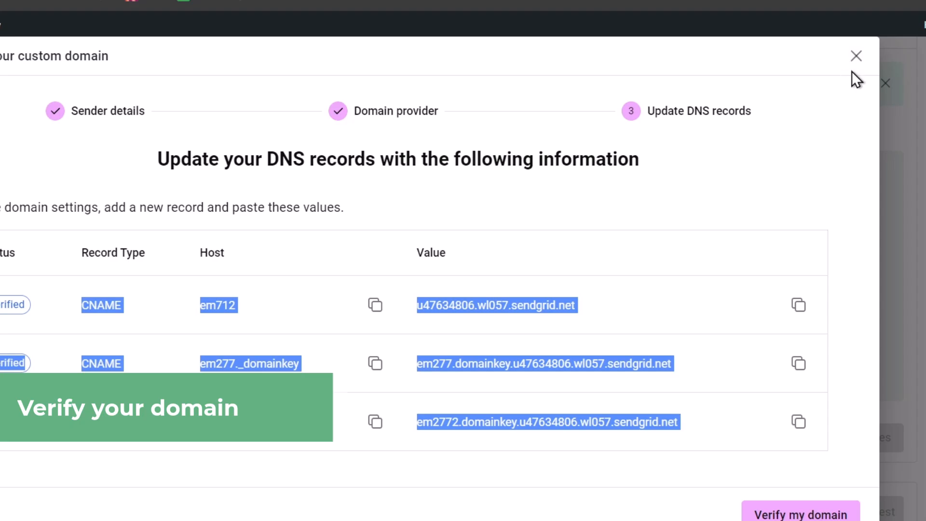
left_click(801, 513)
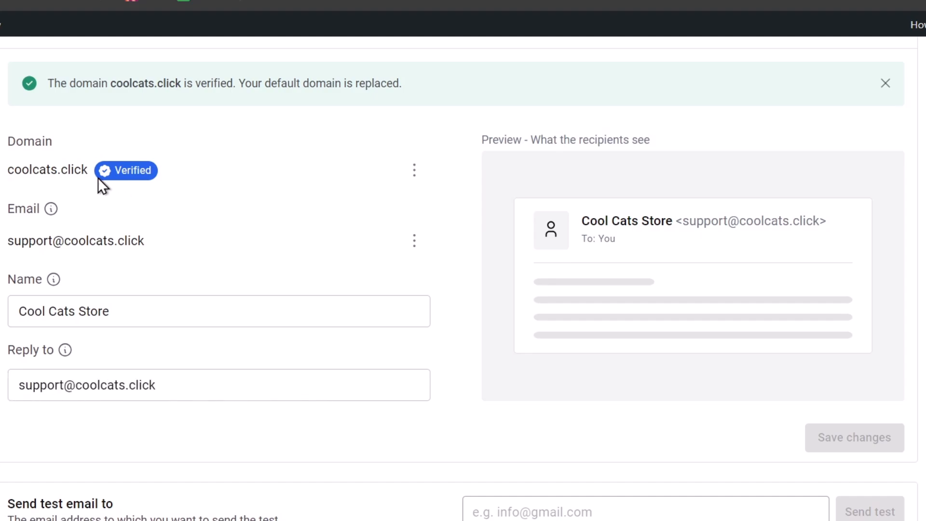
mouse_move(39, 263)
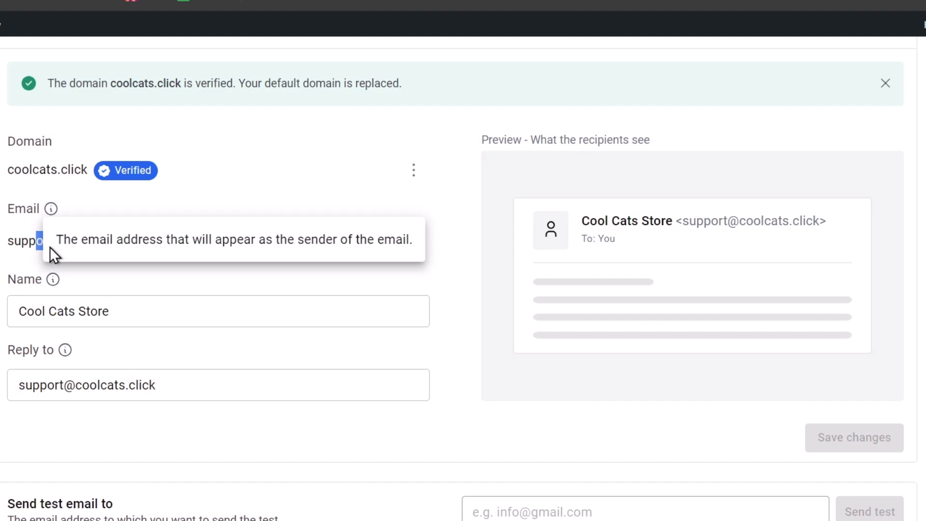
left_click(218, 311)
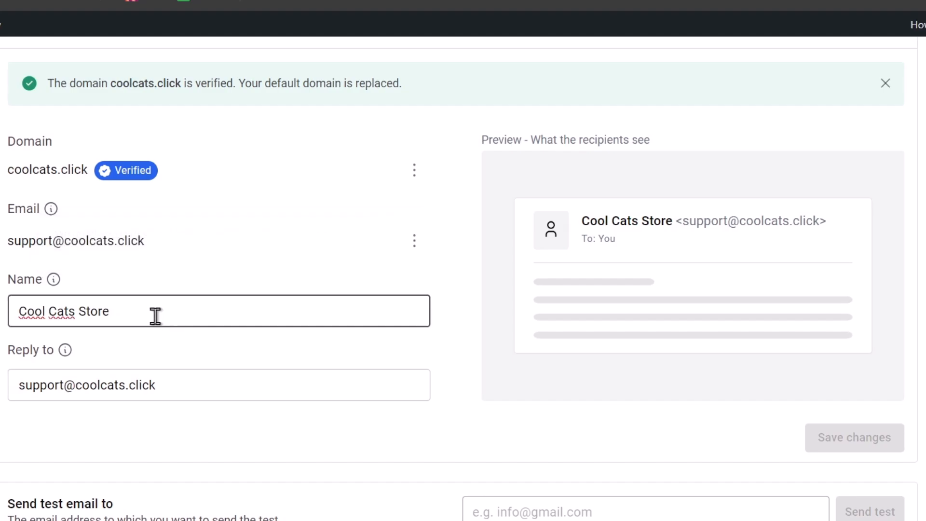
scroll("down", 3)
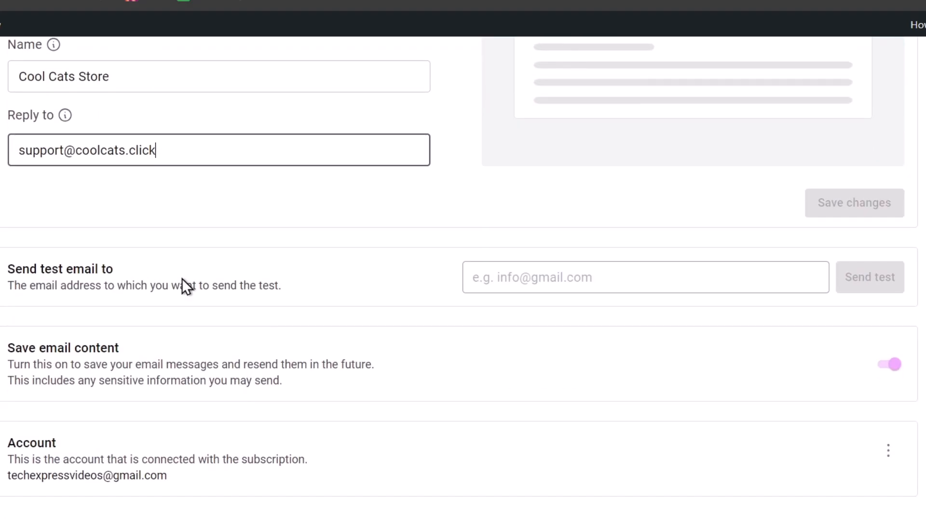
left_click(646, 277)
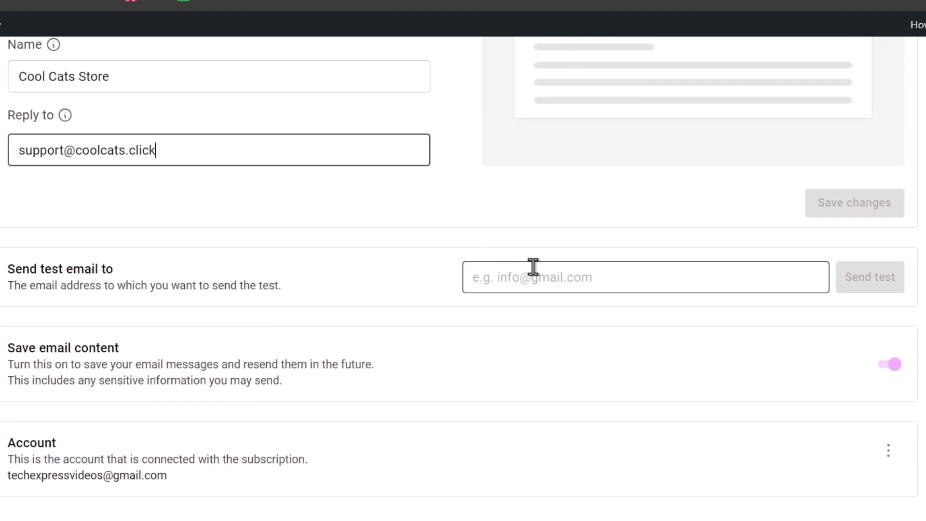
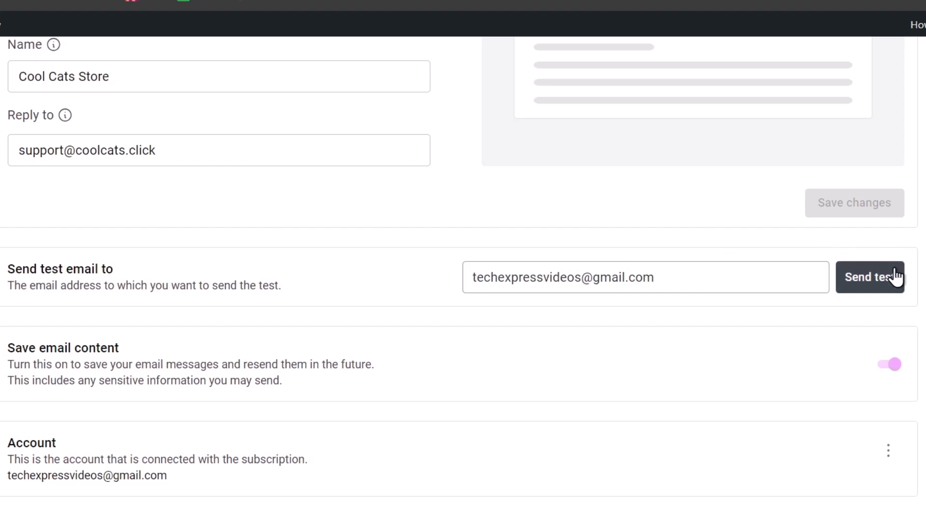
left_click(871, 276)
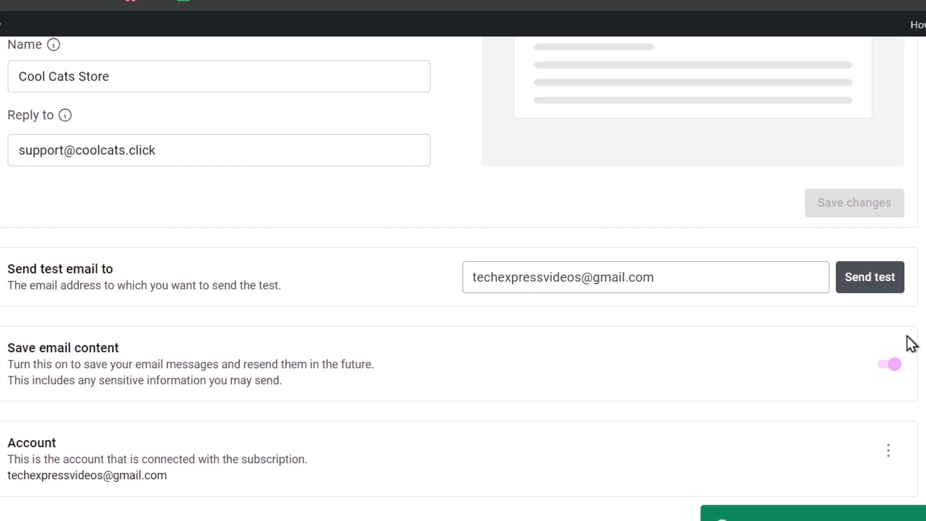
left_click(889, 364)
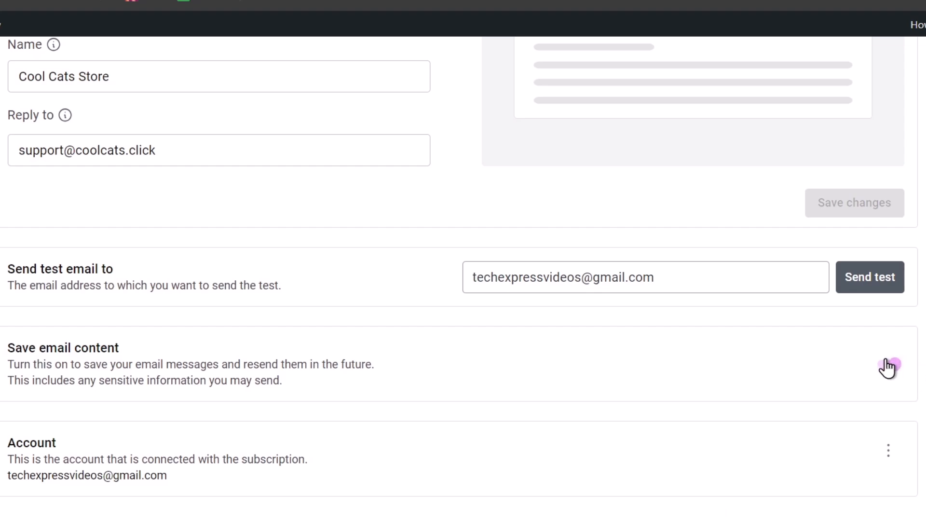
left_click(889, 365)
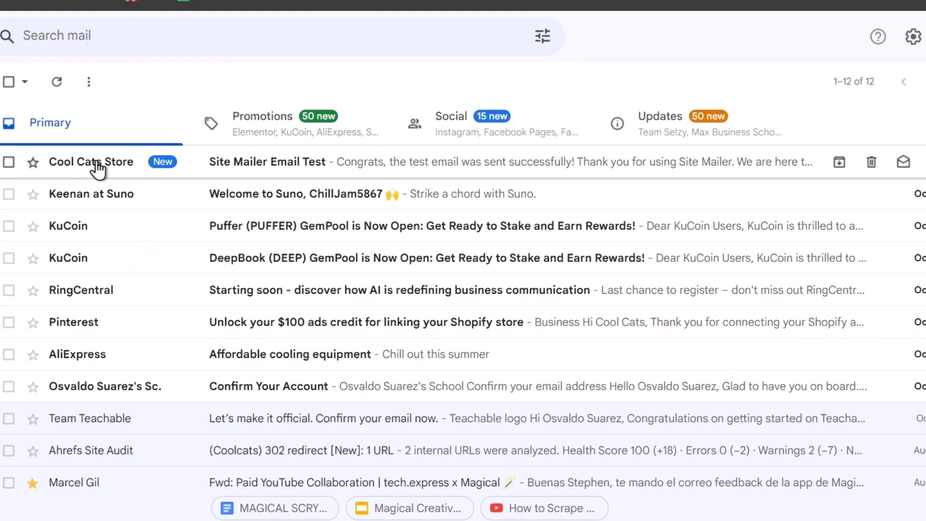
mouse_move(89, 180)
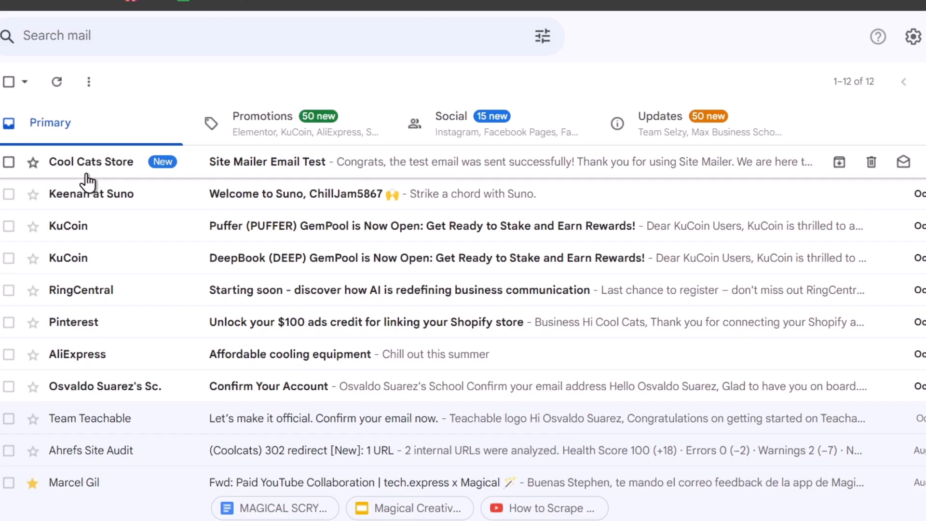
Step: Open Cool Cats Store's 'Site Mailer Email Test' message and view its recipient details
left_click(267, 162)
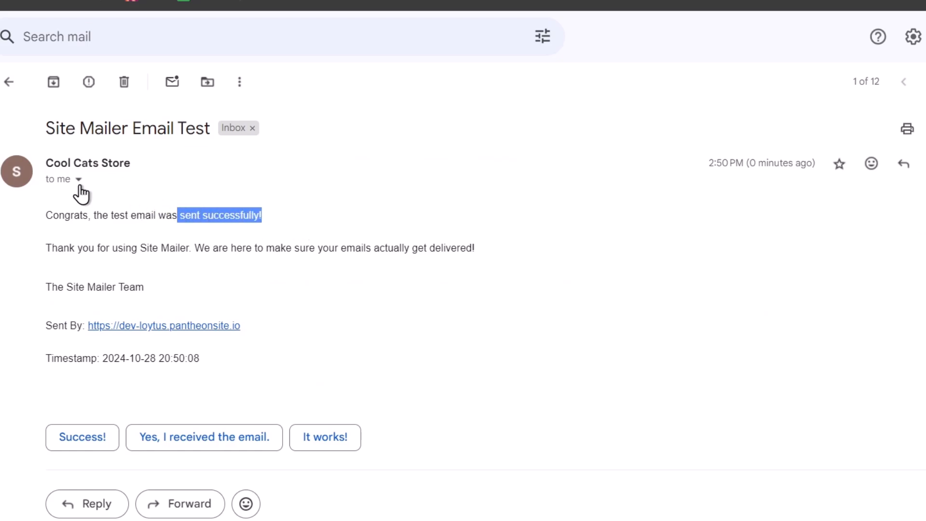
left_click(79, 179)
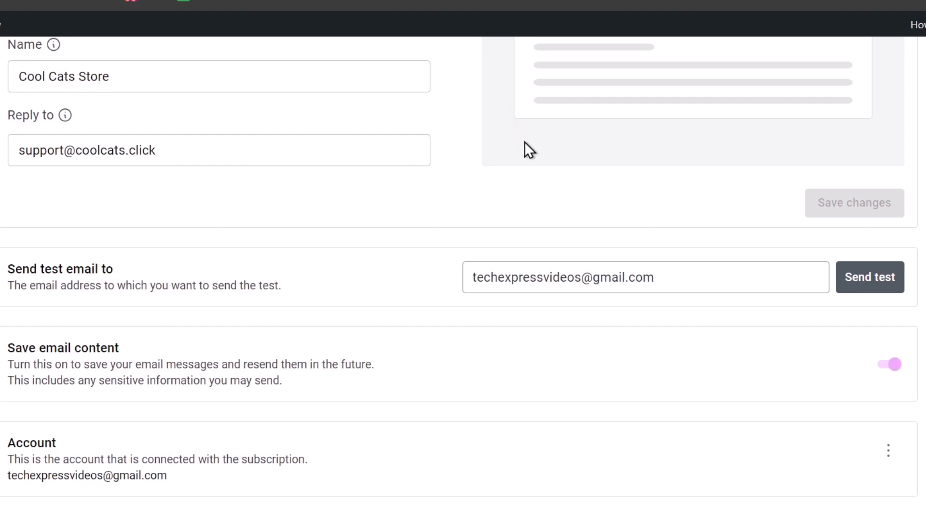
mouse_move(512, 168)
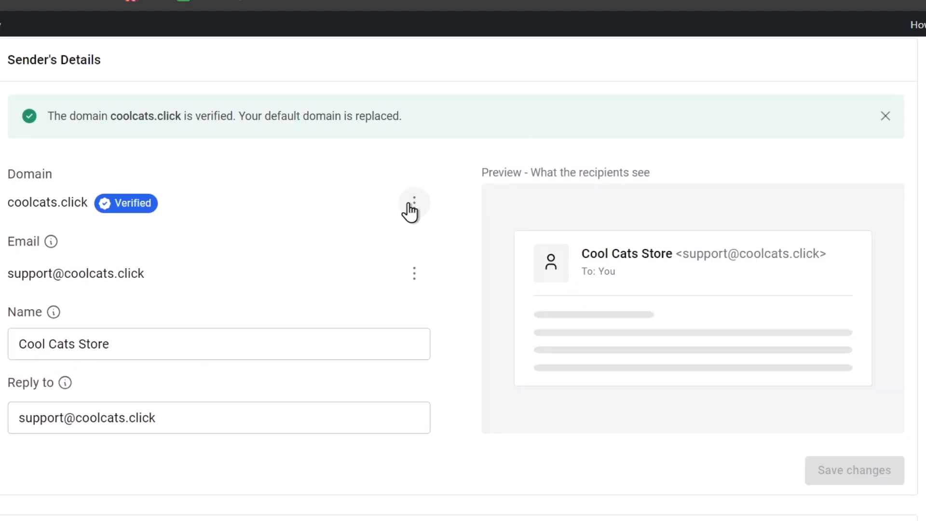
mouse_move(369, 229)
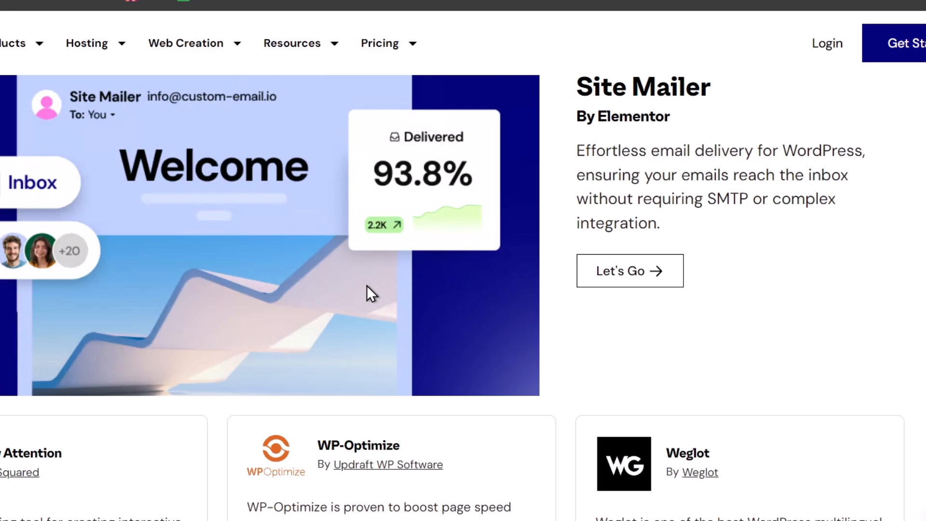
Step: Scroll the add-ons listing past Site Mailer to WP-Optimize, Weglot and wpDataTables
scroll("down", 3)
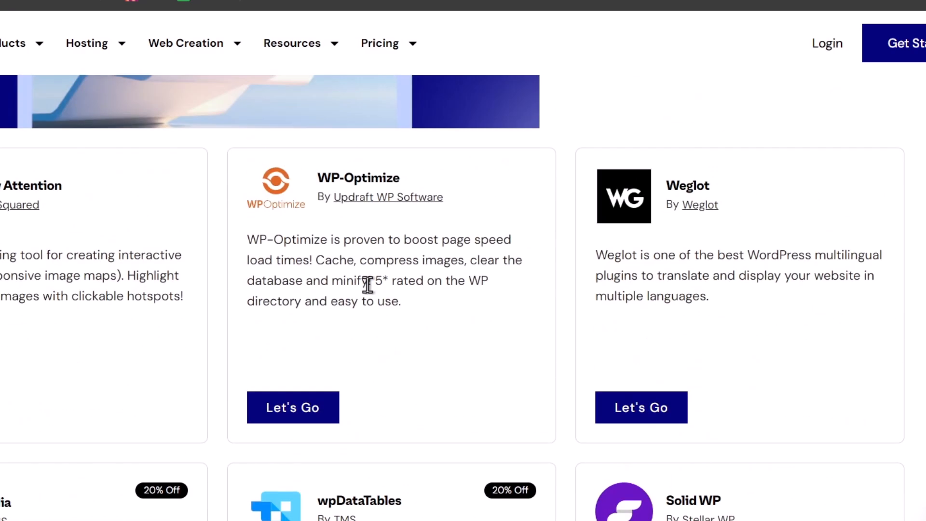
mouse_move(370, 288)
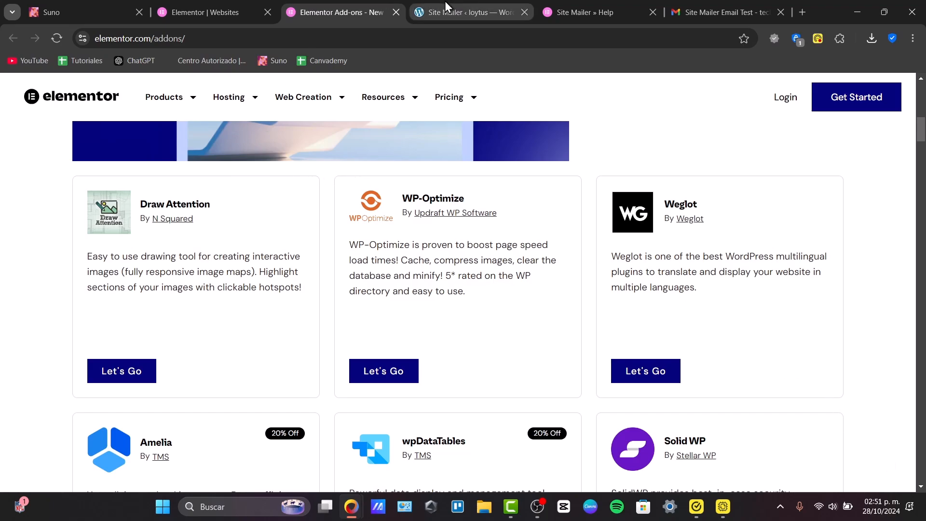
mouse_move(466, 12)
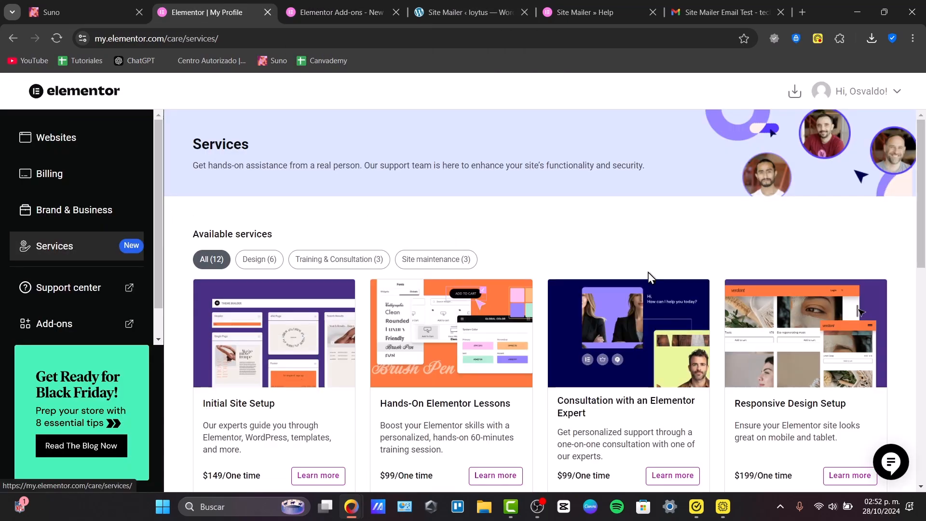
Step: Scroll through paid services like Initial Site Setup, then return to the Site Mailer logs
scroll("down", 3)
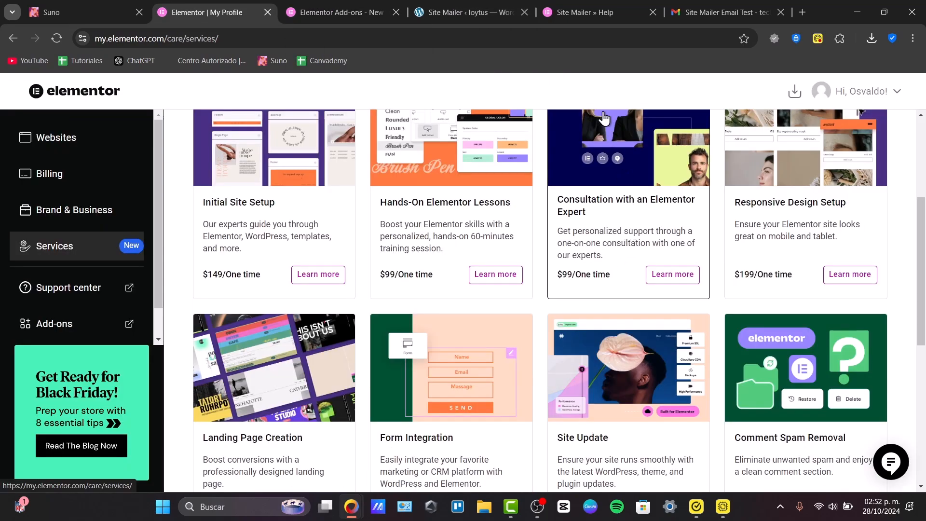
left_click(466, 12)
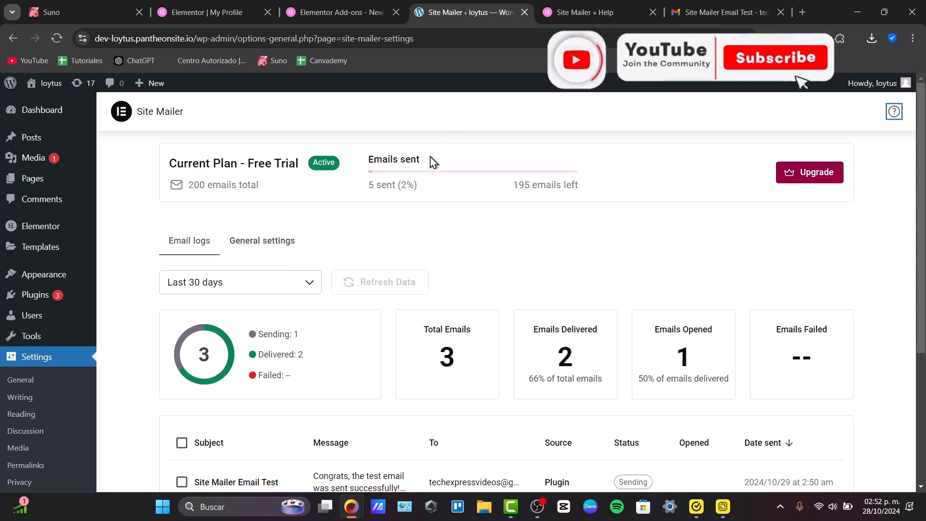
Step: Switch to the Site Mailer tab to view its email log and free-trial counts
left_click(774, 58)
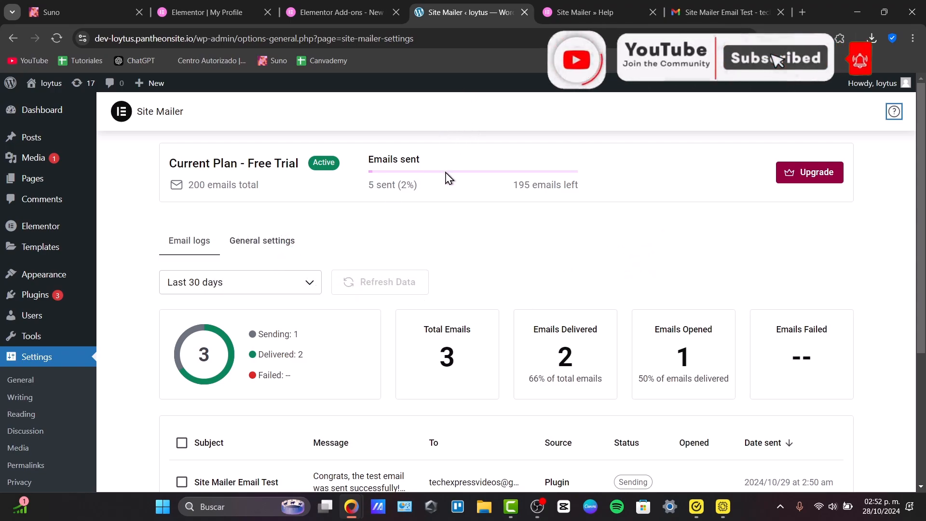
mouse_move(396, 273)
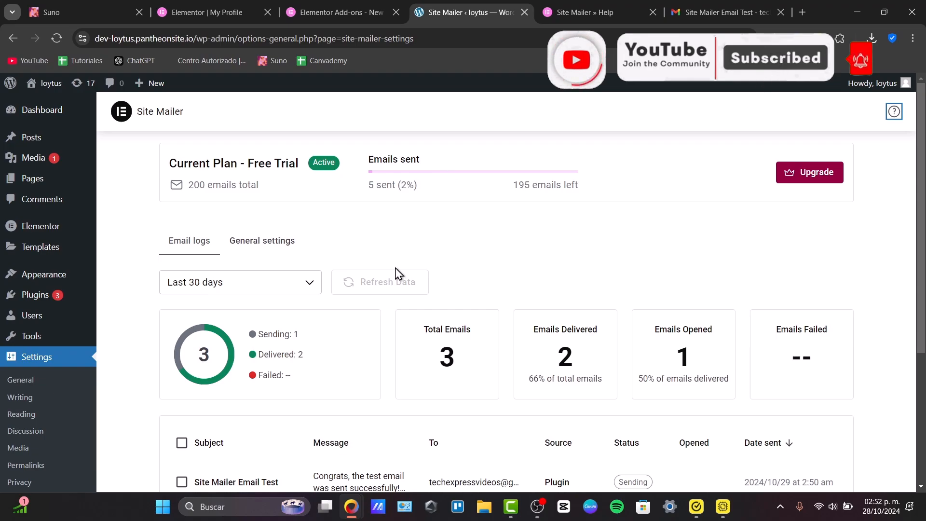